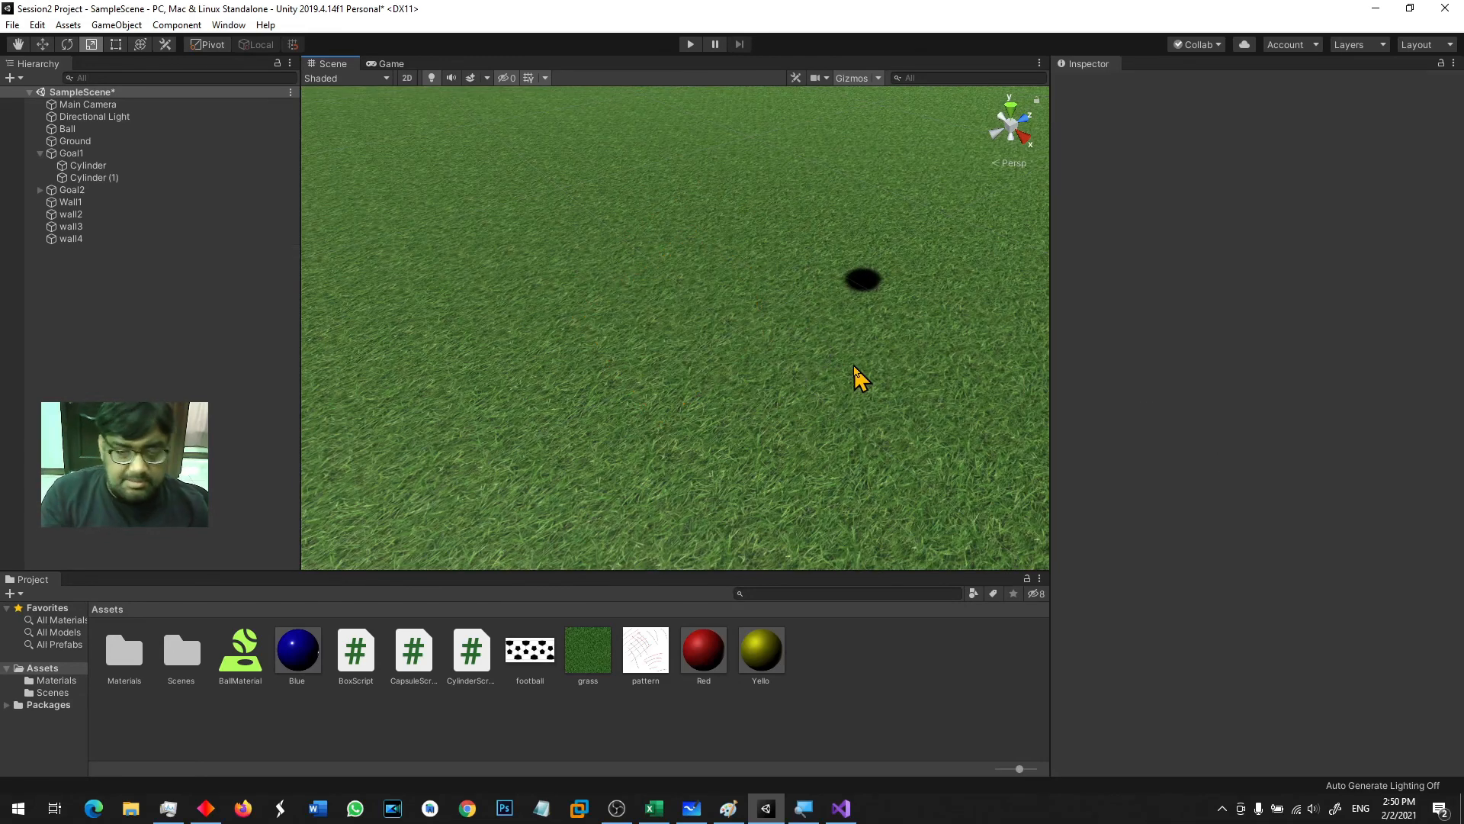
Add a Capsule from the GameObject 3D Object menu
left_click(116, 25)
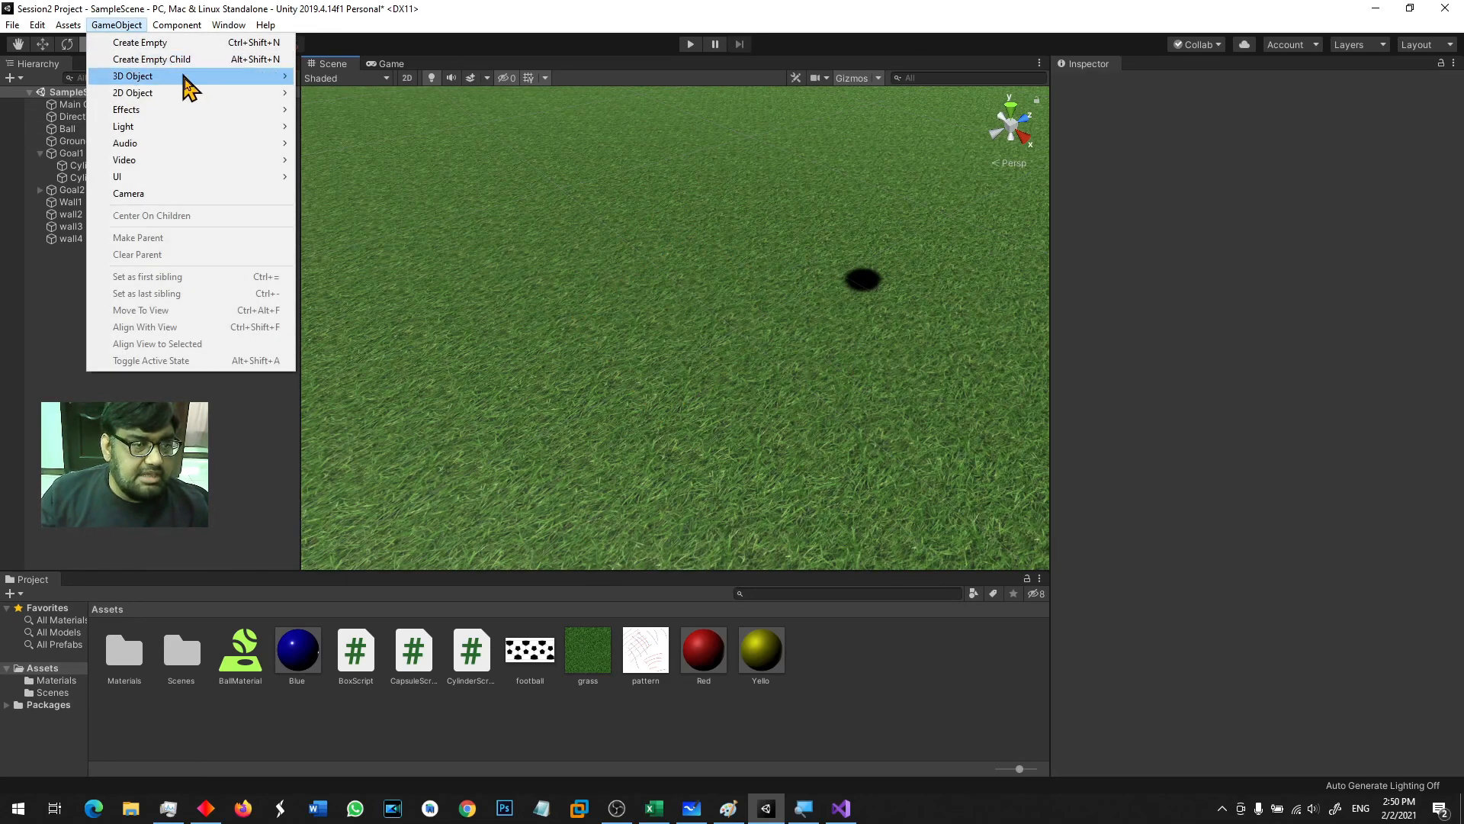
mouse_move(132, 75)
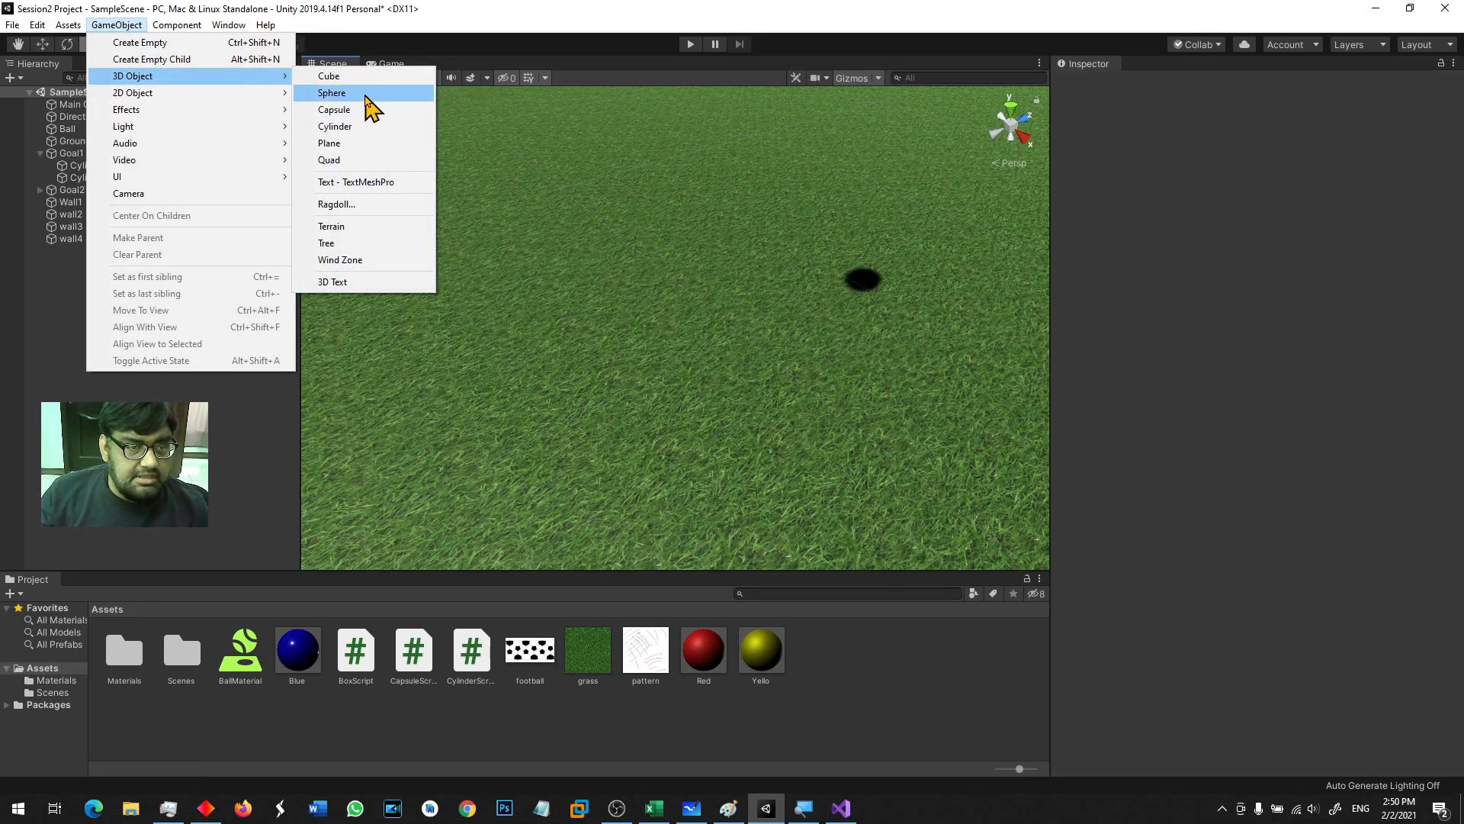
left_click(334, 109)
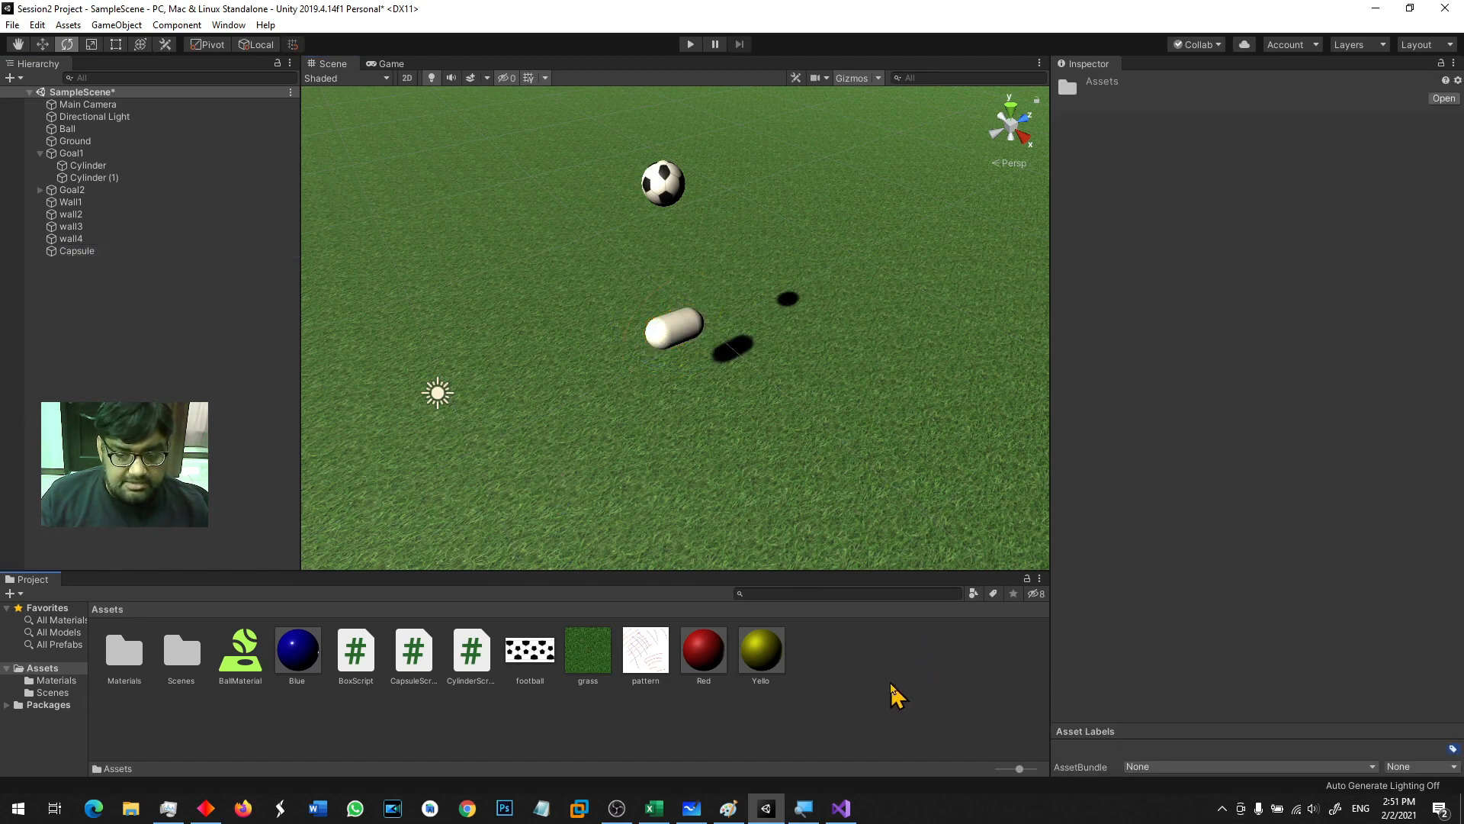
Create a black material for the capsule and lay the capsule flat on the grass
right_click(896, 696)
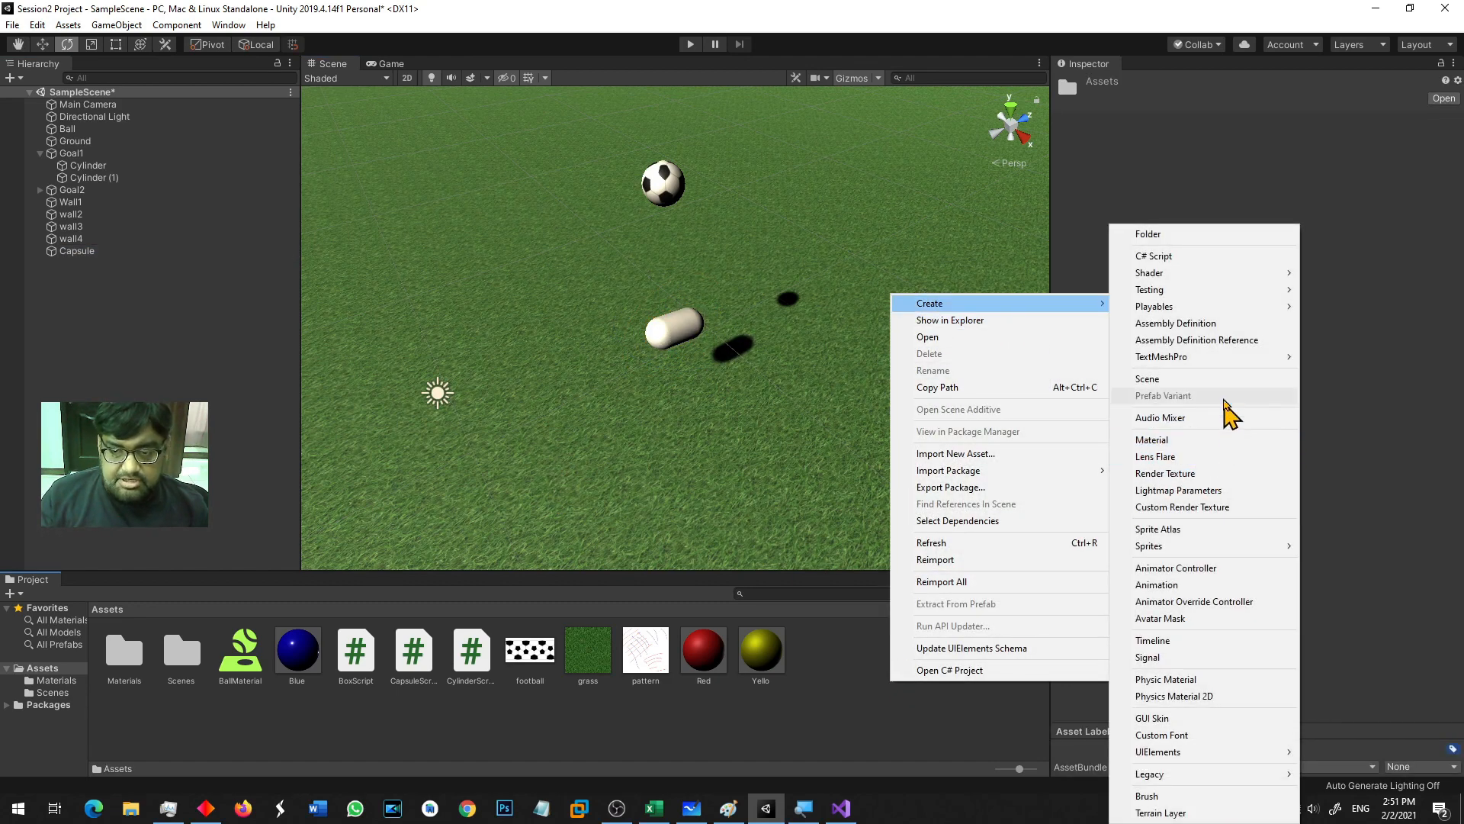
left_click(1150, 439)
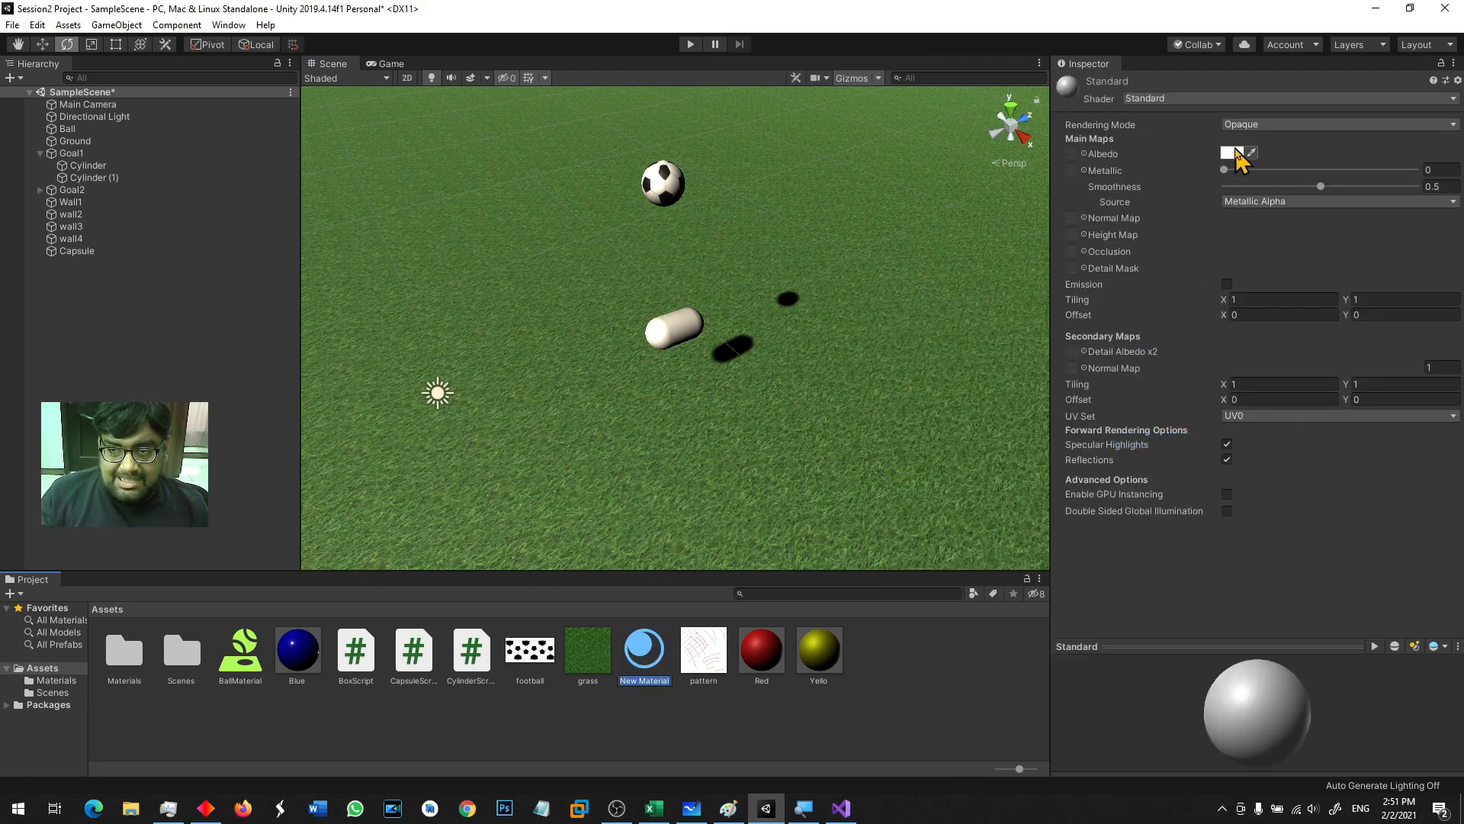
left_click(1231, 152)
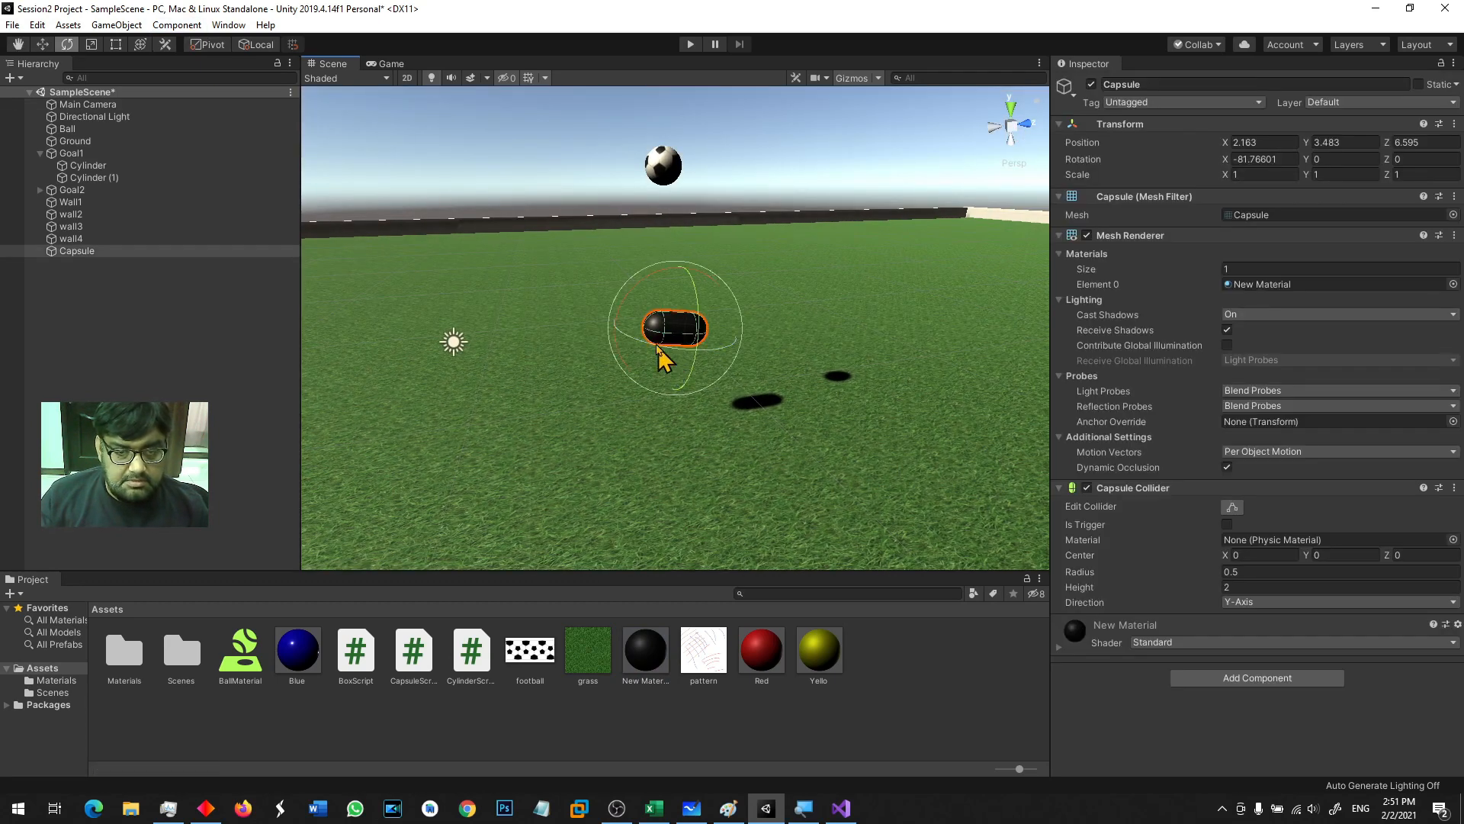
left_click_drag(672, 354, 682, 280)
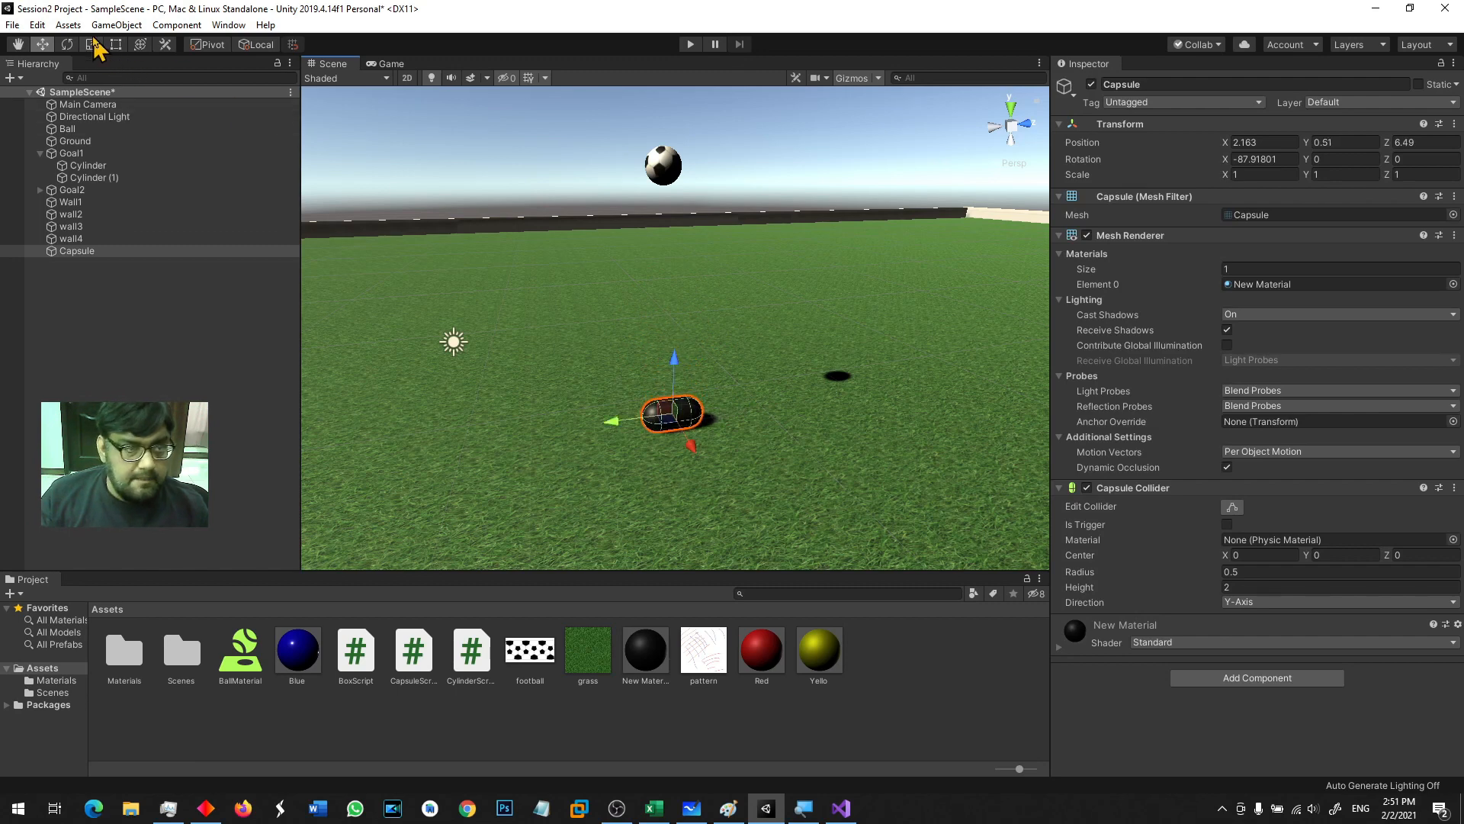
Add a Cylinder from the GameObject 3D Object menu as the leg
left_click(116, 24)
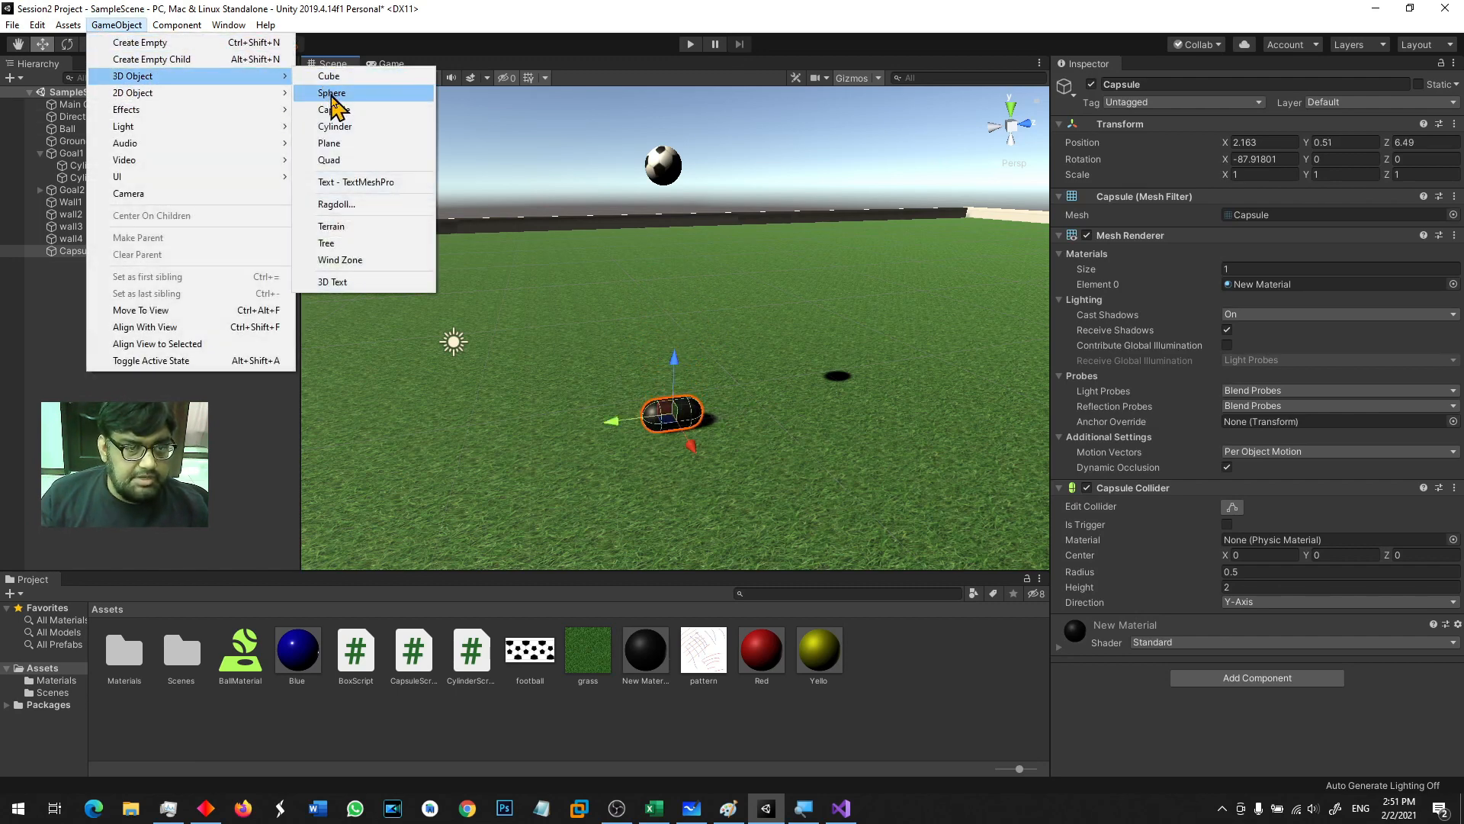
mouse_move(387, 140)
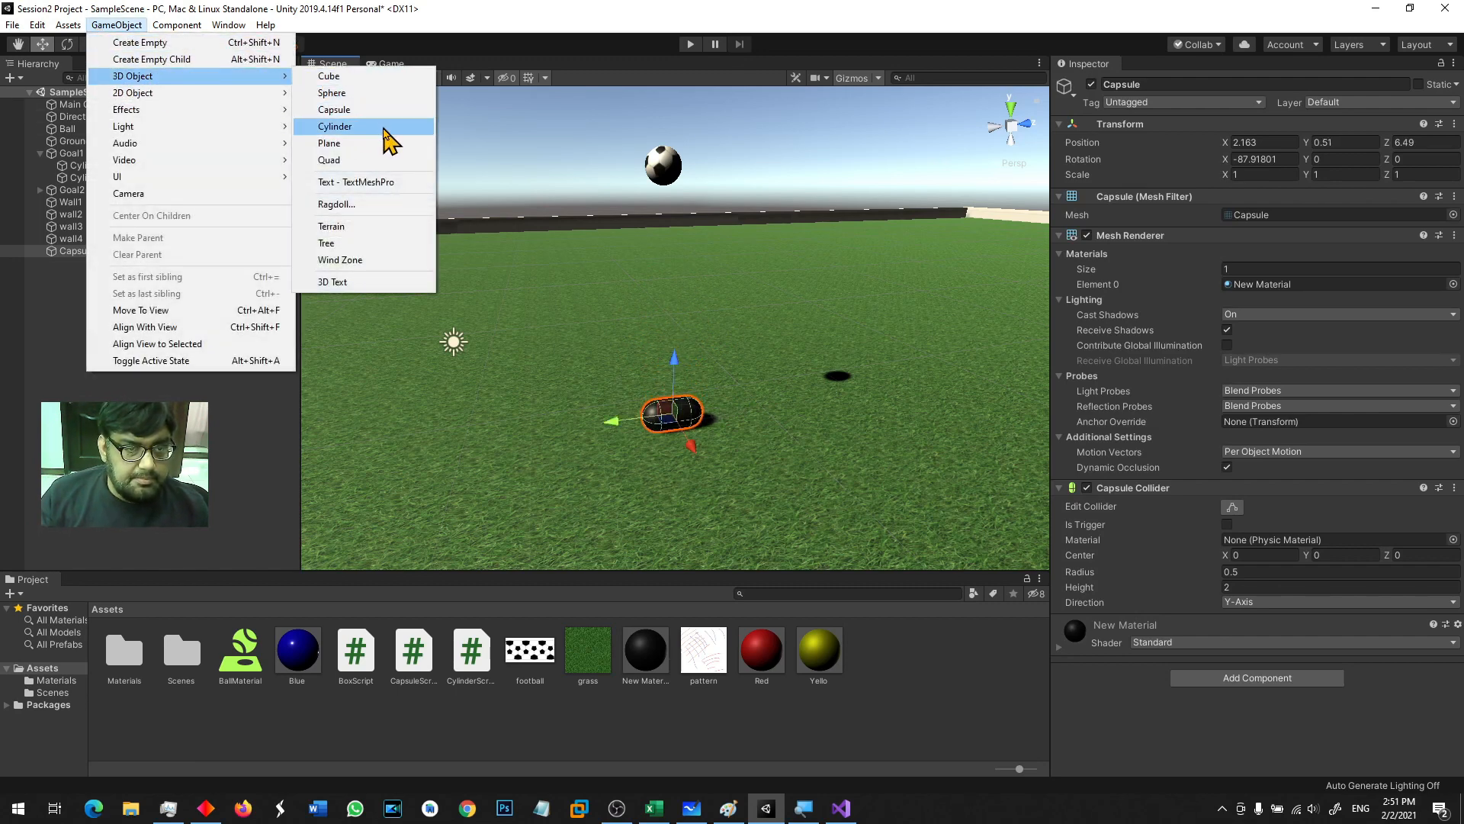
left_click(334, 126)
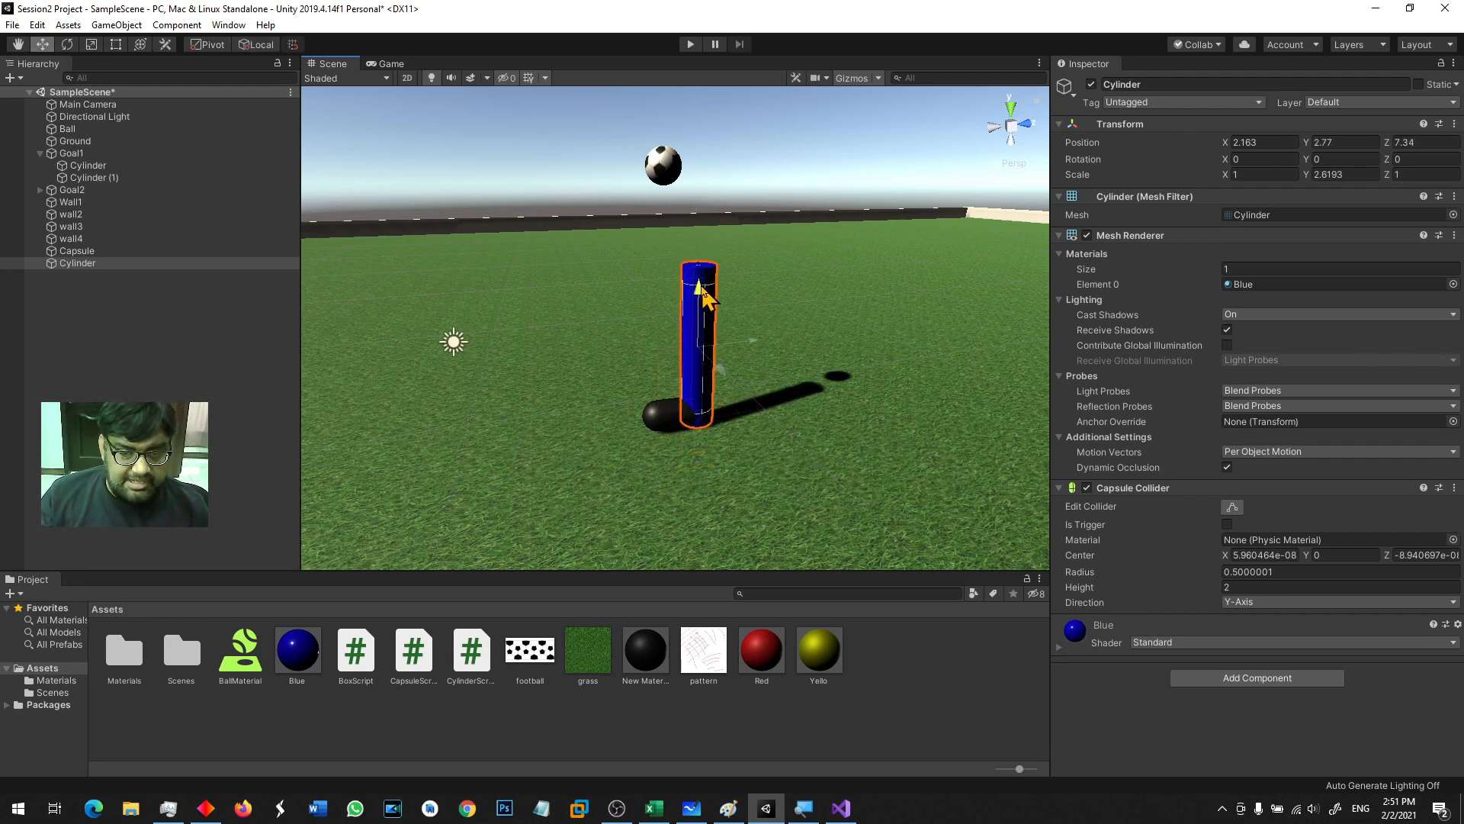
Select the Cylinder, set its Z position to 7.49, and view the scene from above
left_click(75, 141)
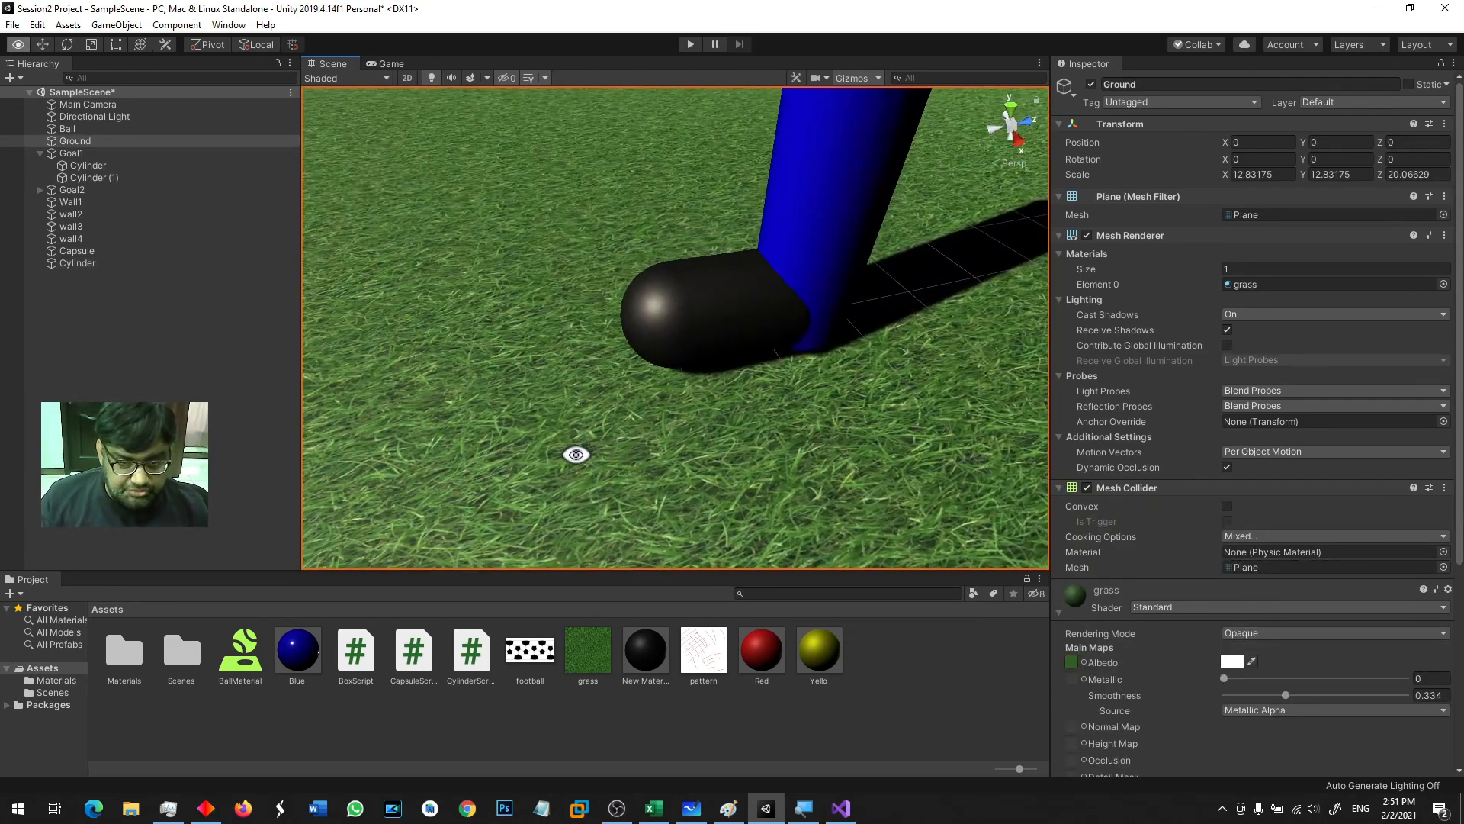
left_click(78, 262)
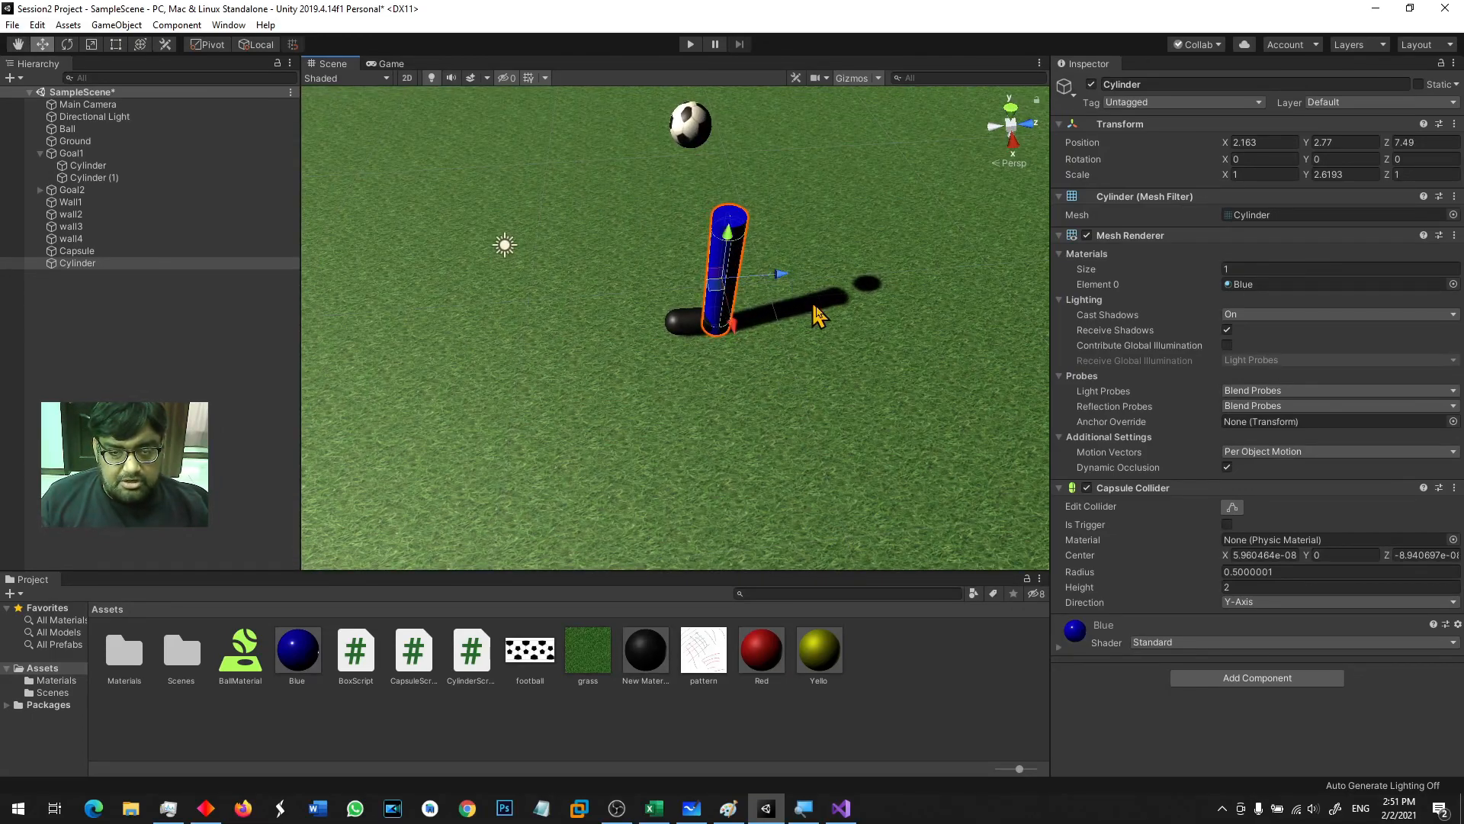
left_click(689, 44)
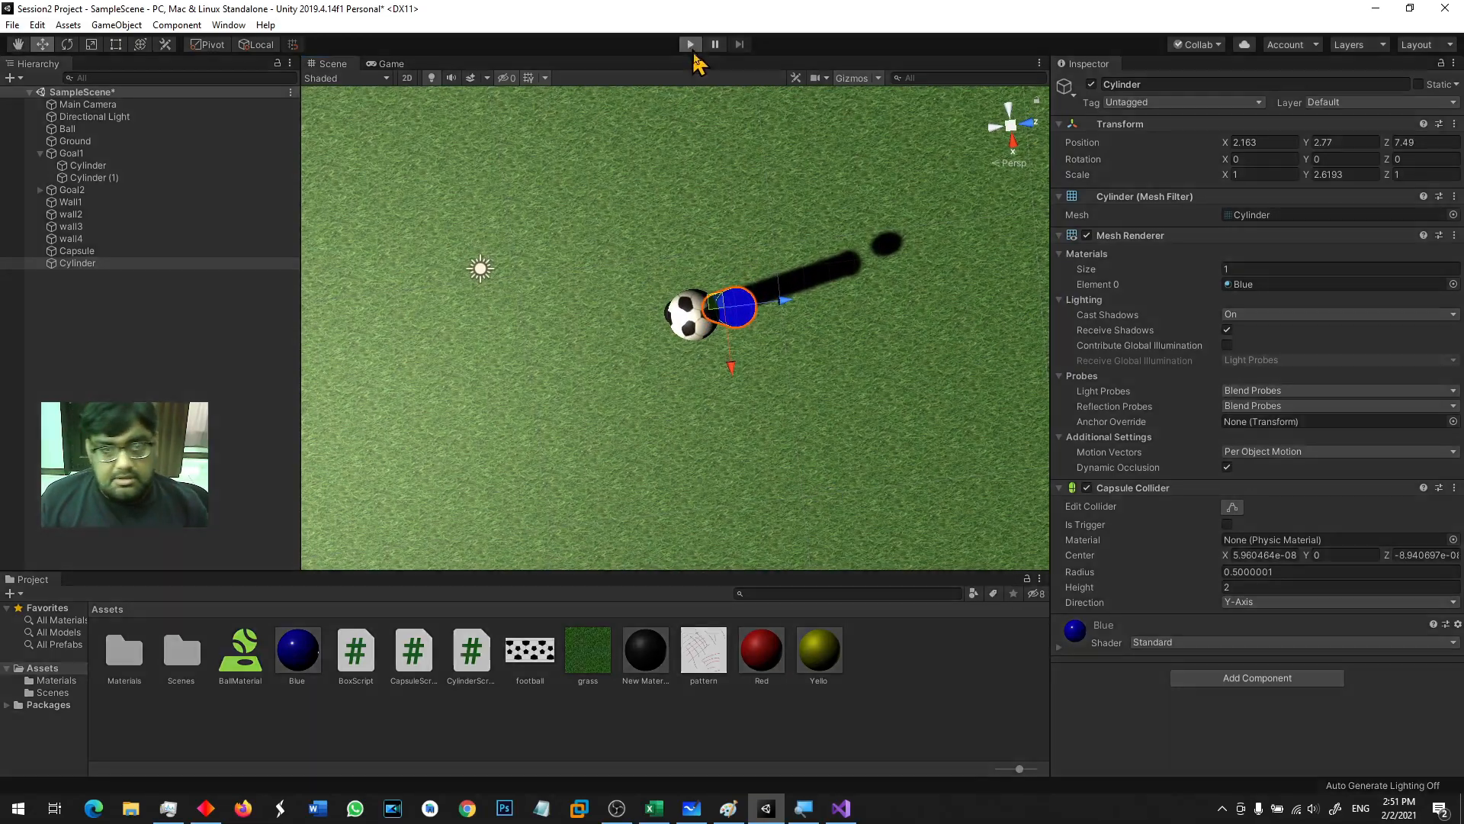
Start Play mode to watch the ball fall in the Game view
left_click(689, 44)
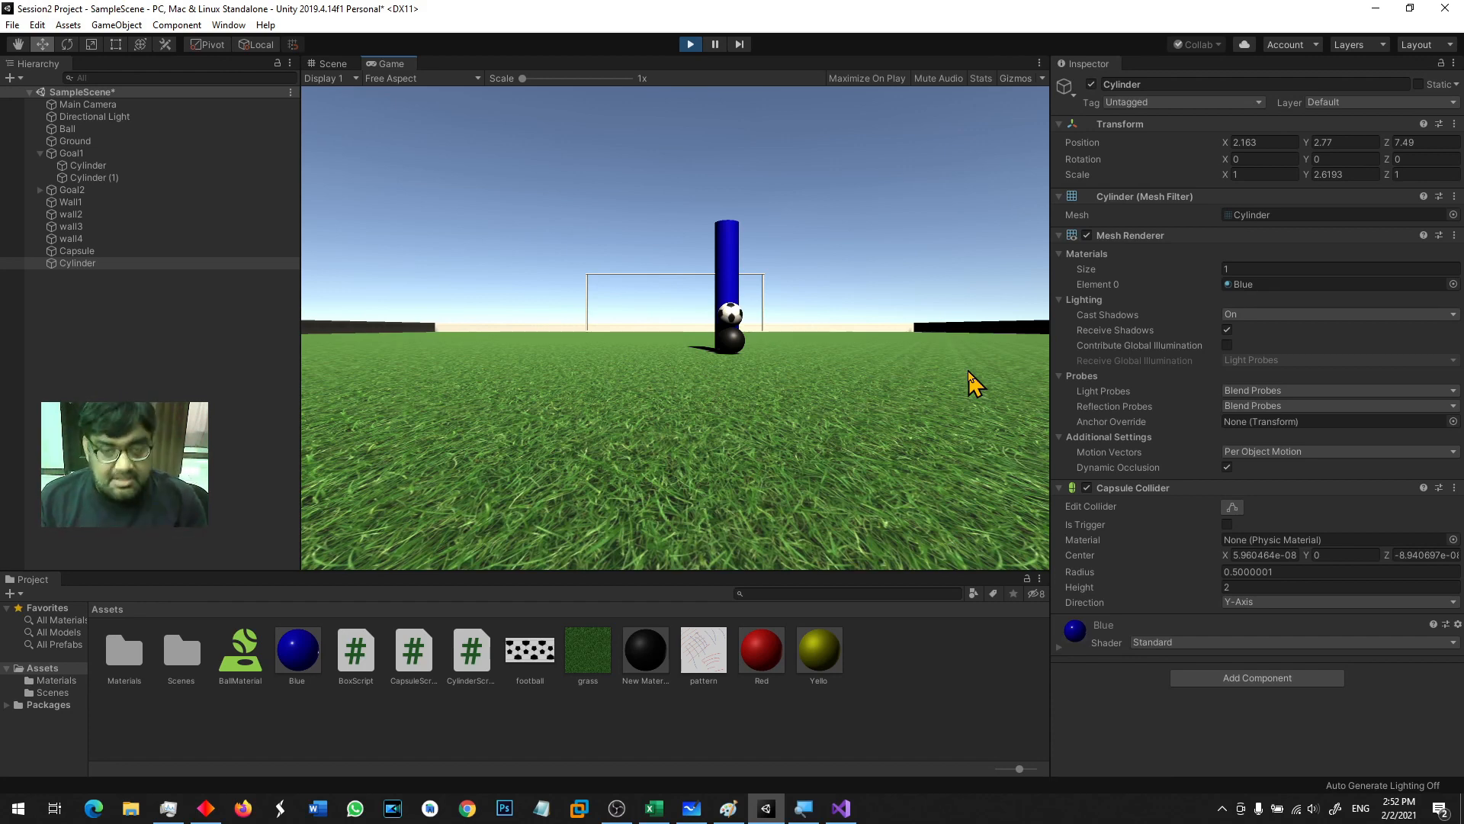
In the Scene view, drag the Capsule and Cylinder along X into the ball
left_click(333, 64)
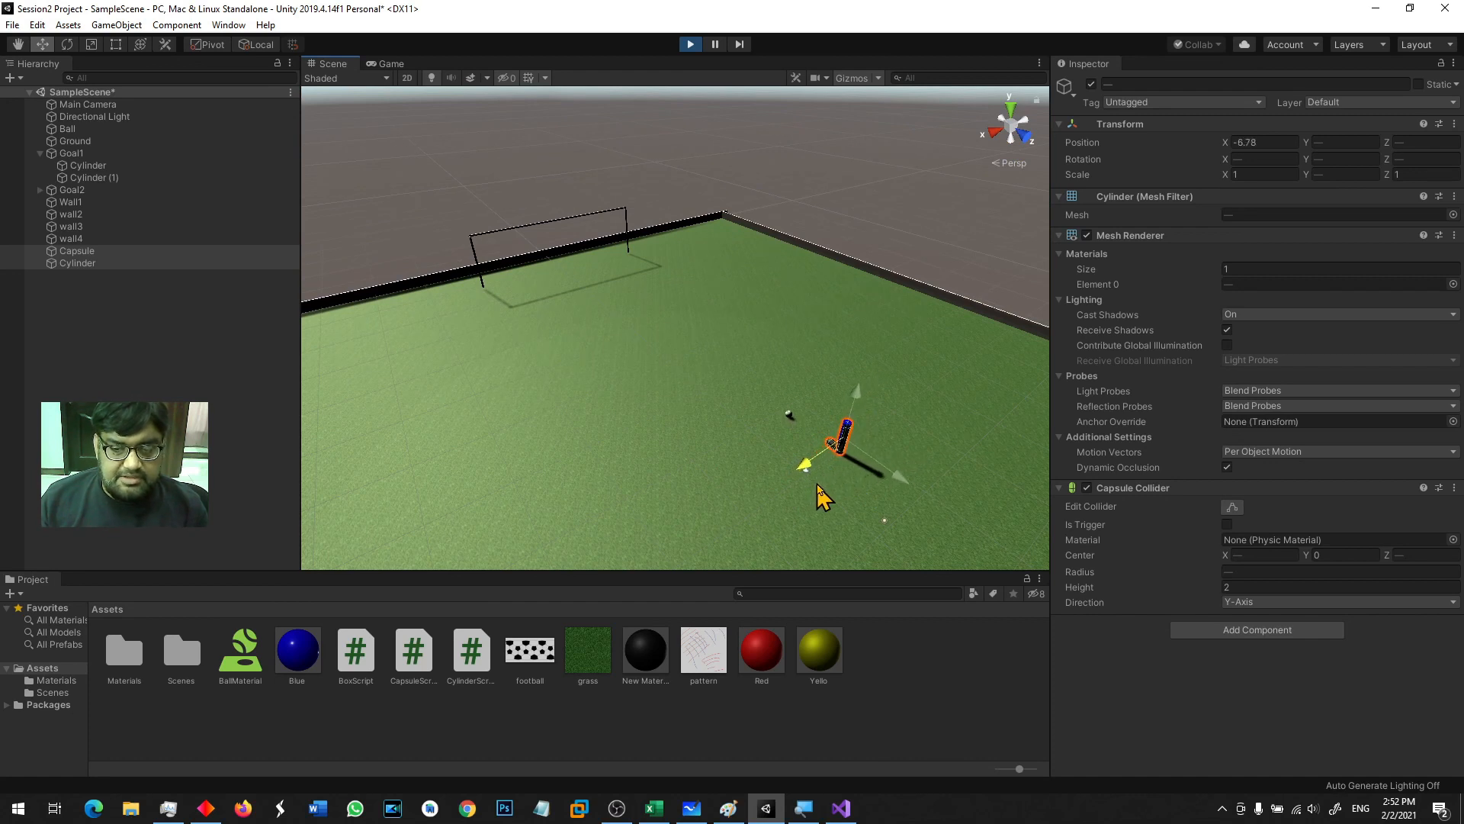
left_click_drag(840, 439, 774, 392)
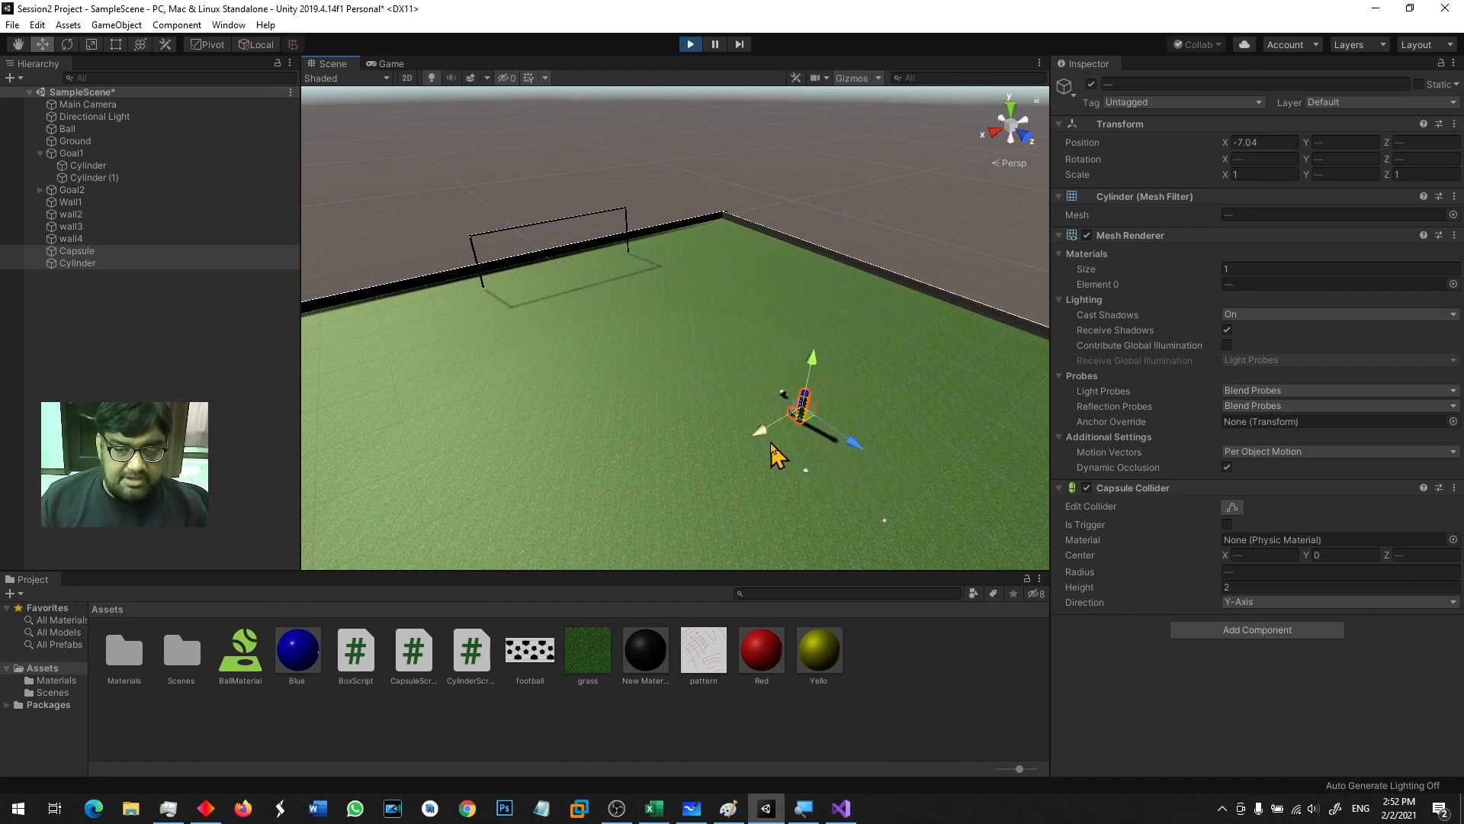
left_click_drag(849, 444, 840, 420)
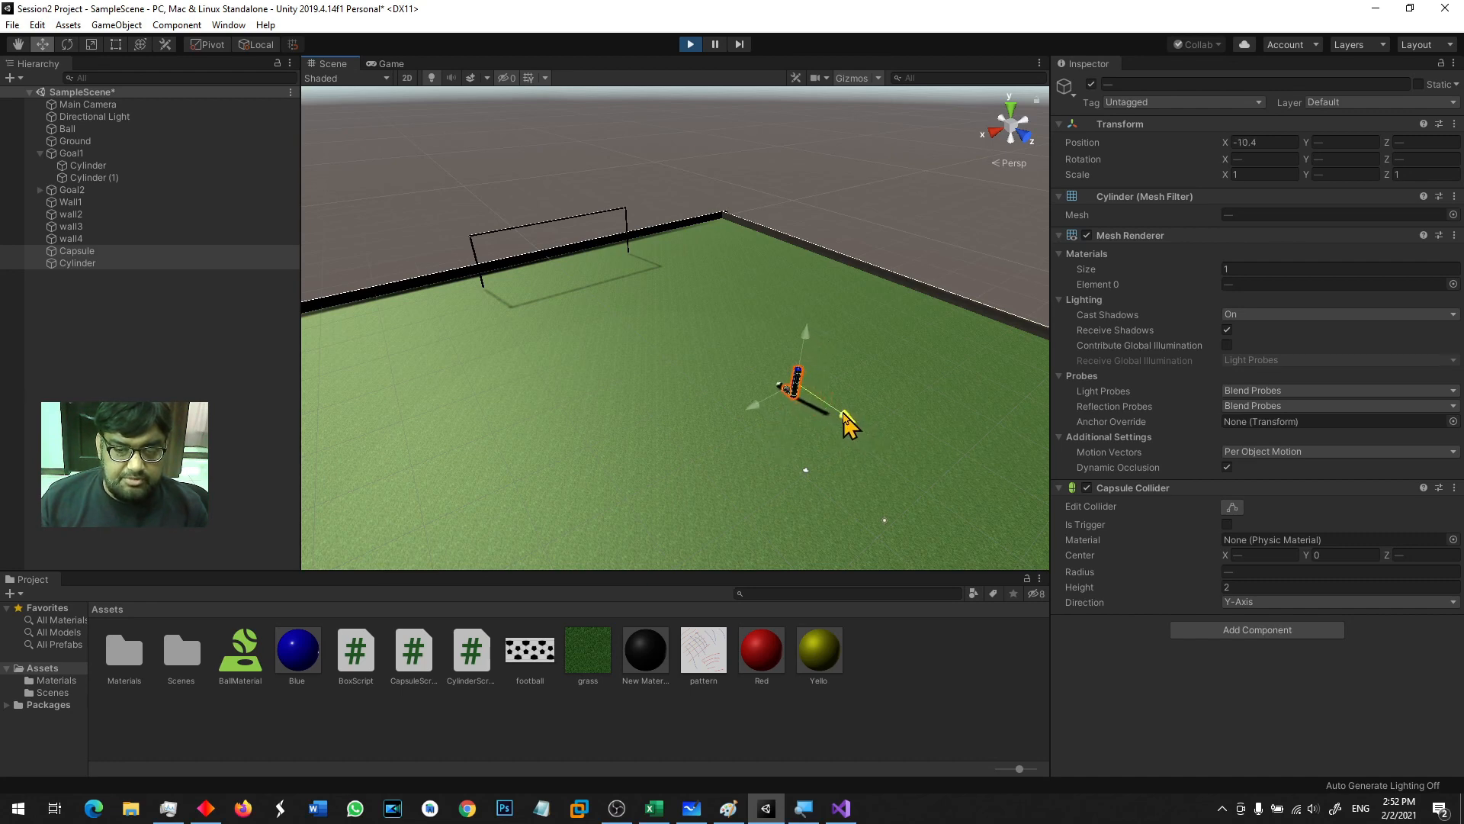